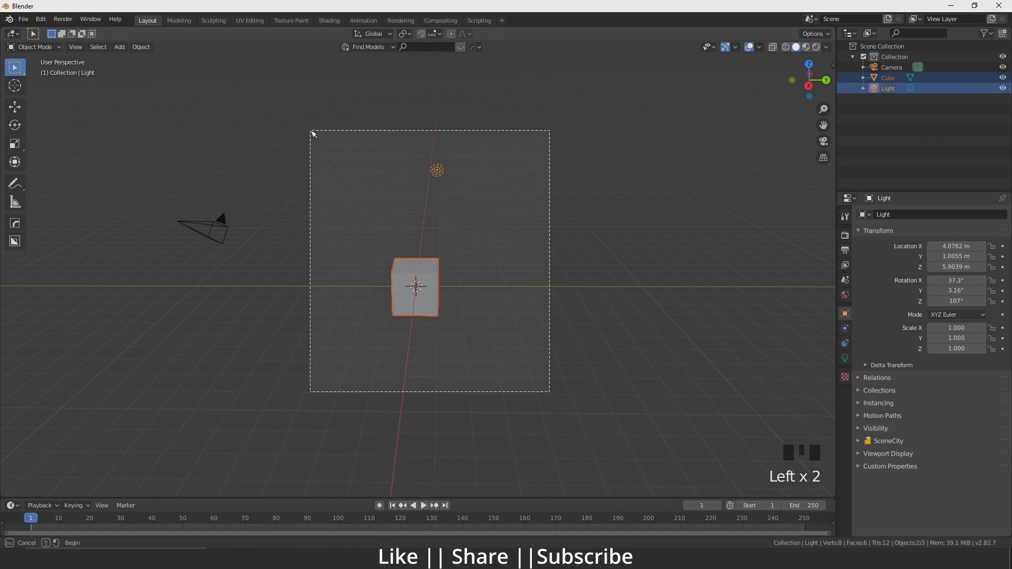
Delete the default cube and light, then split the 3D view into two stacked areas
key(Delete)
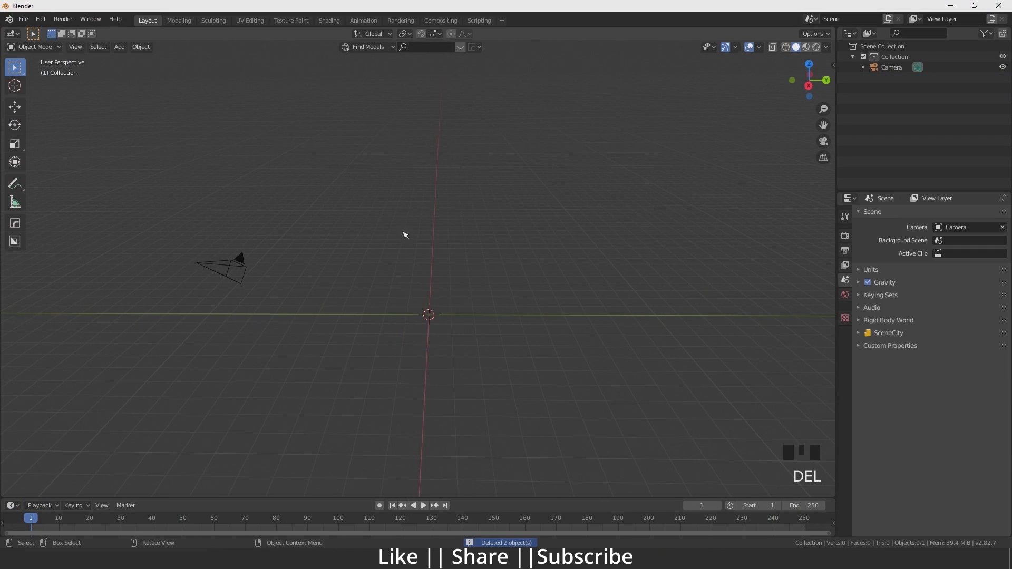
drag(405, 234, 448, 314)
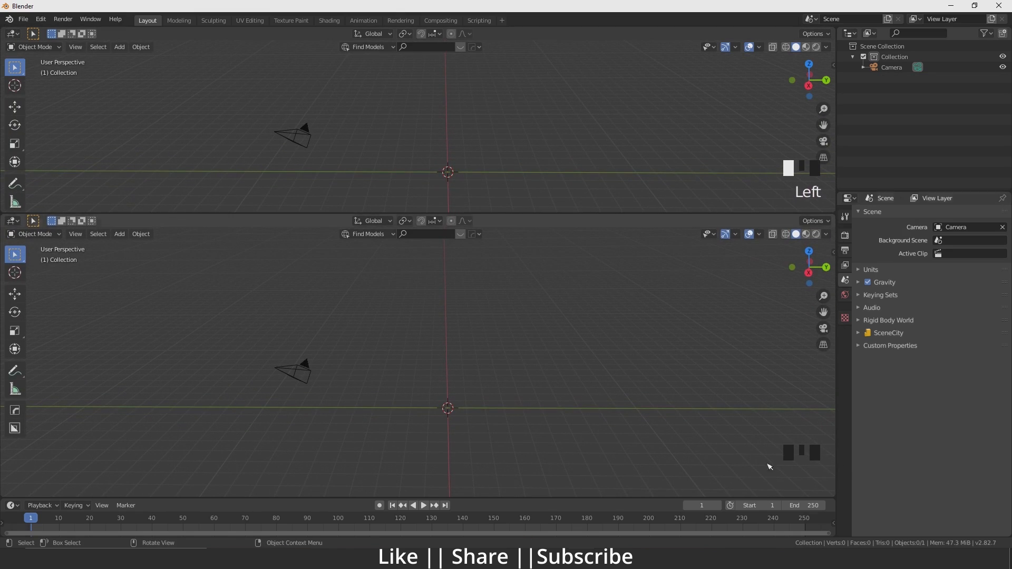
mouse_move(17, 37)
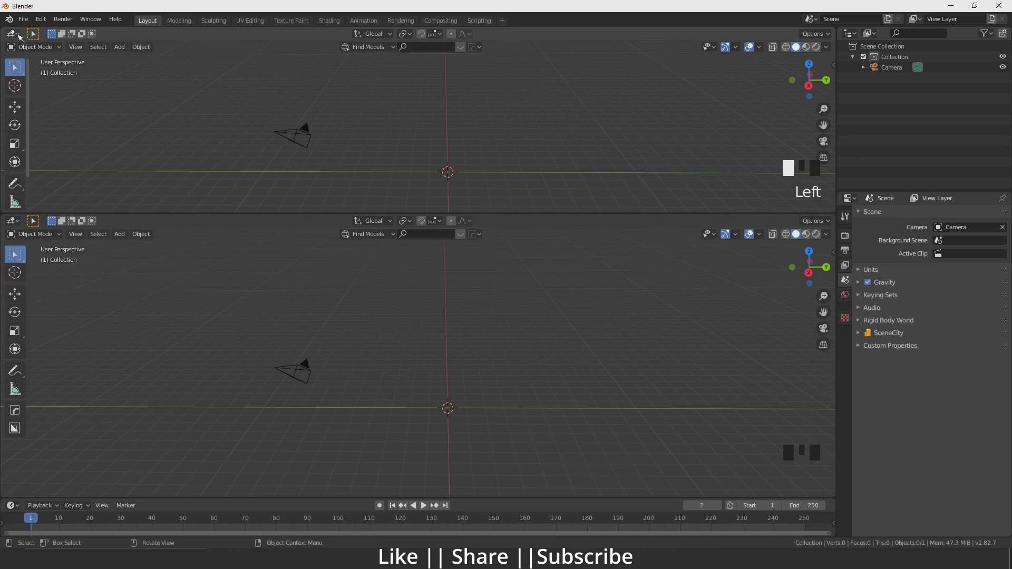
Switch the upper area's editor type to the SceneCity node editor
click(9, 33)
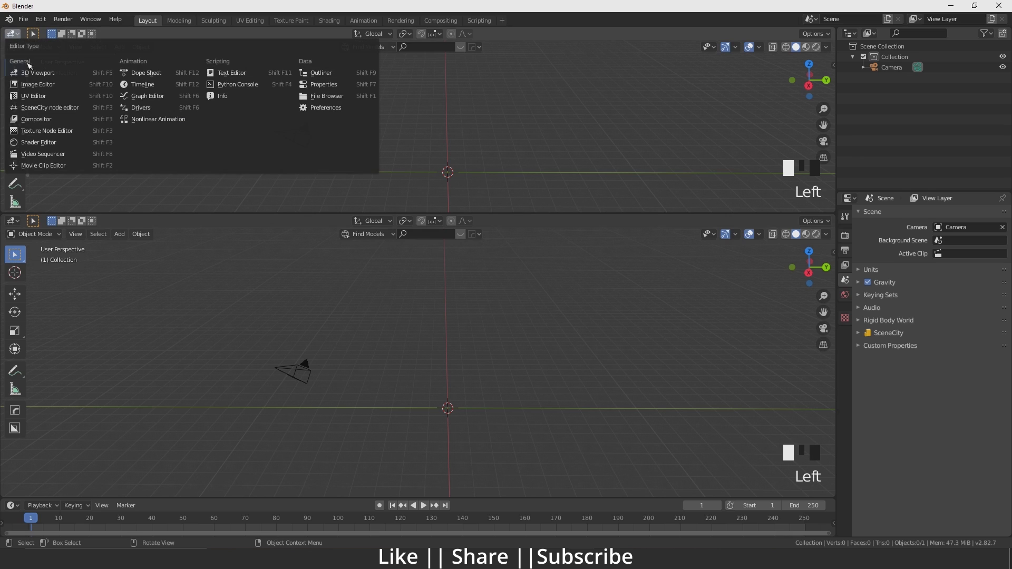
mouse_move(50, 107)
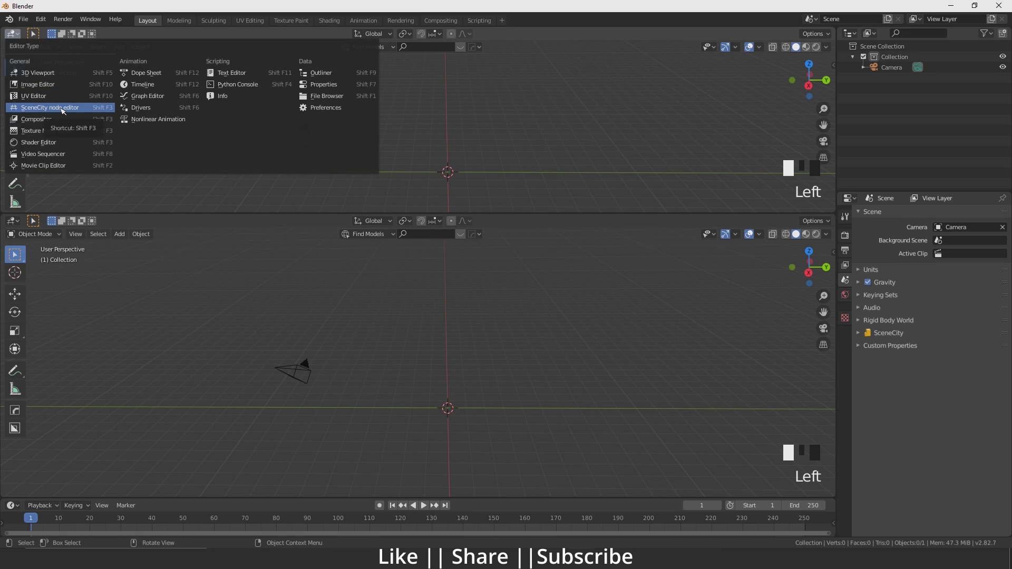
click(51, 108)
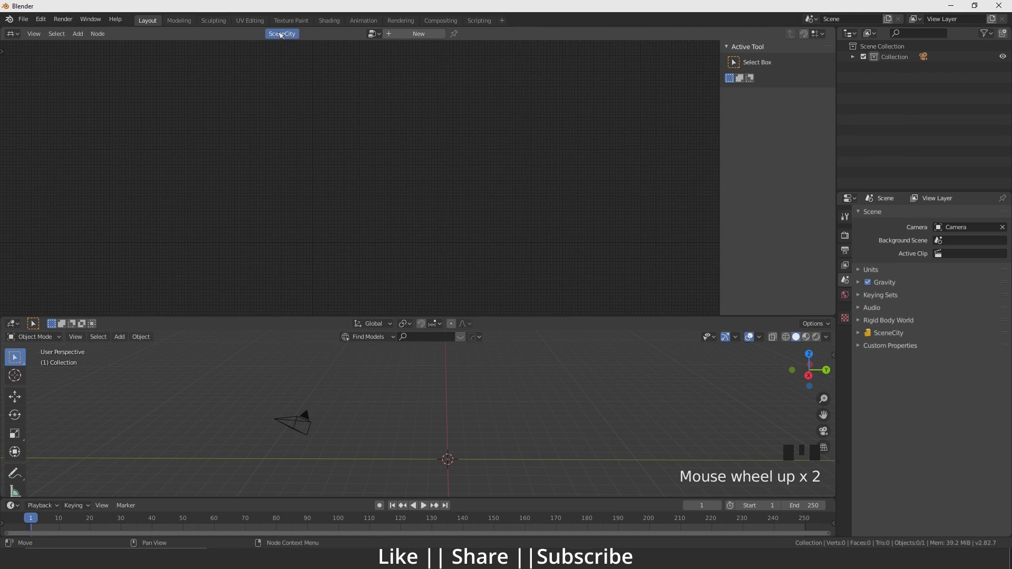
Link SceneCity's pre-made city assets and rename the new collection to 'New City'
click(281, 34)
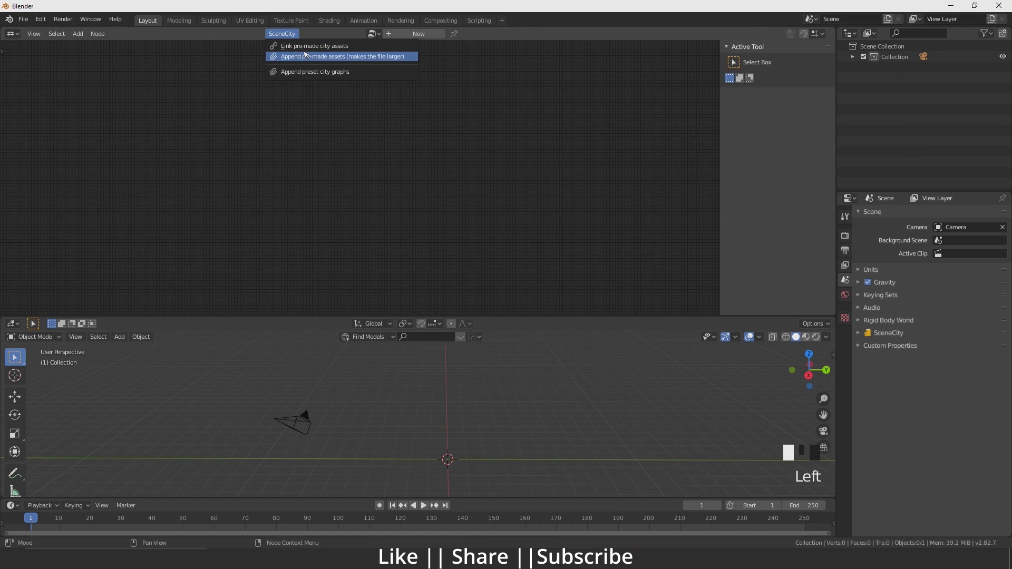
mouse_move(309, 46)
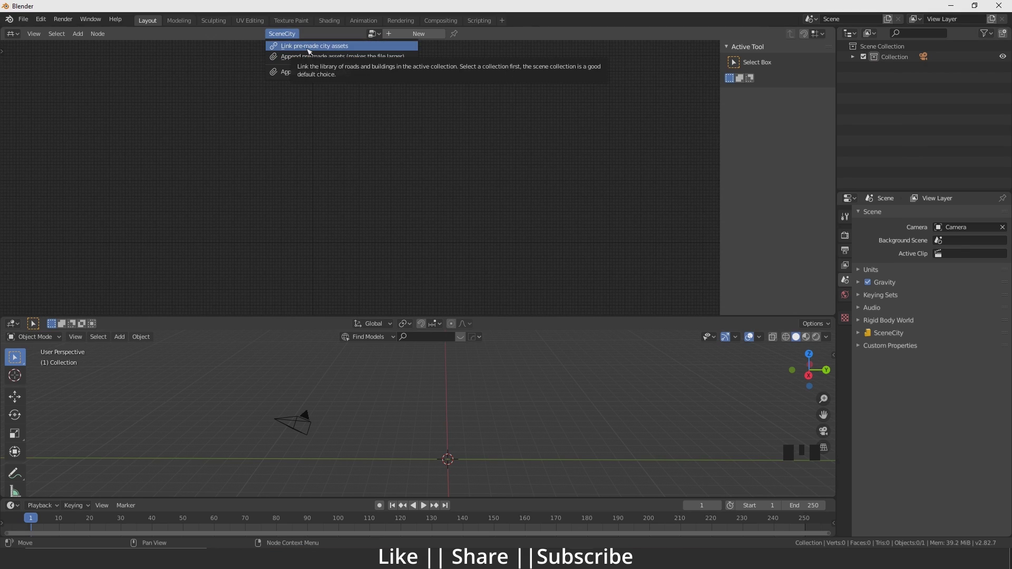
click(315, 46)
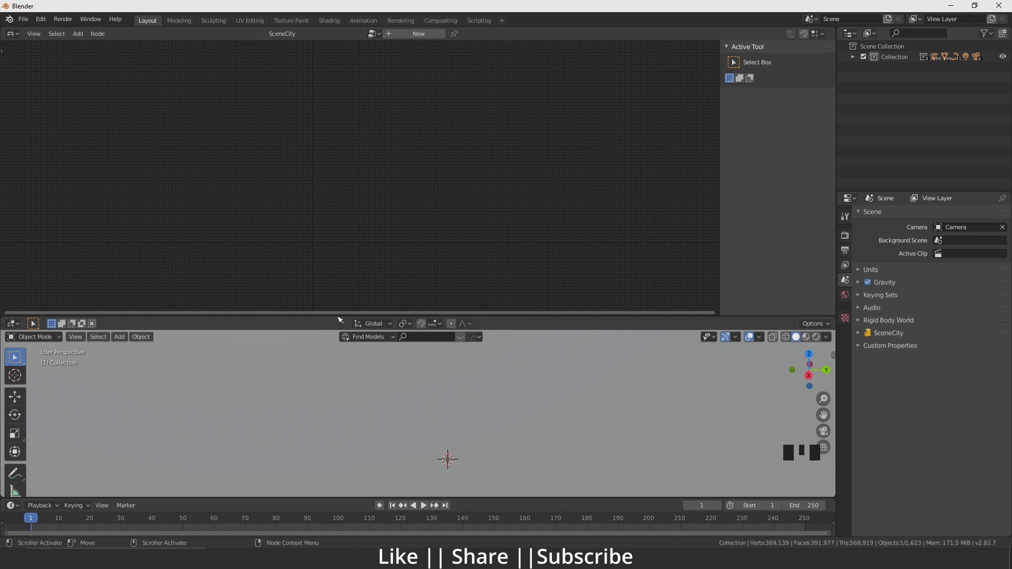
scroll(down, 3)
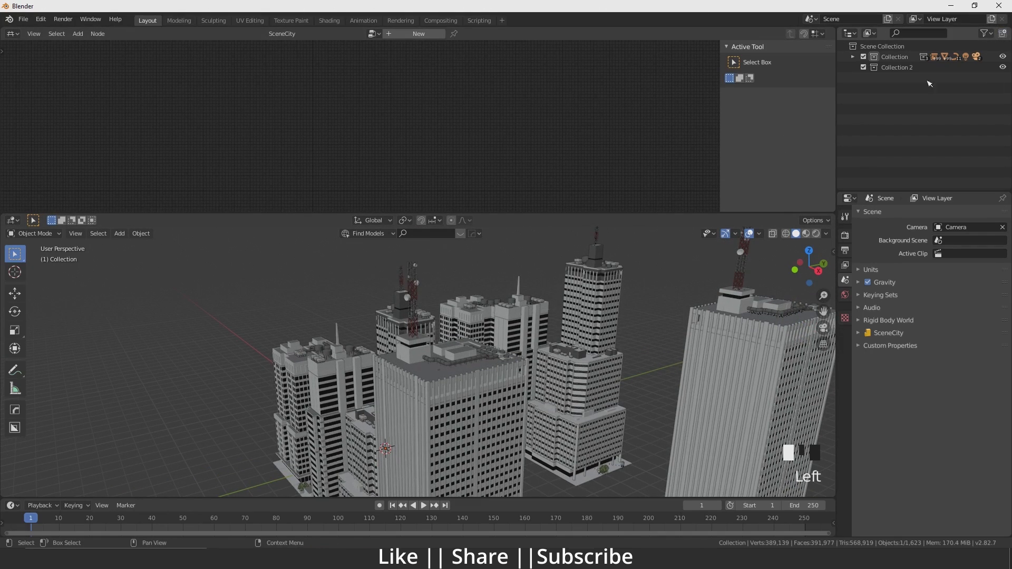
double_click(896, 67)
text(New City)
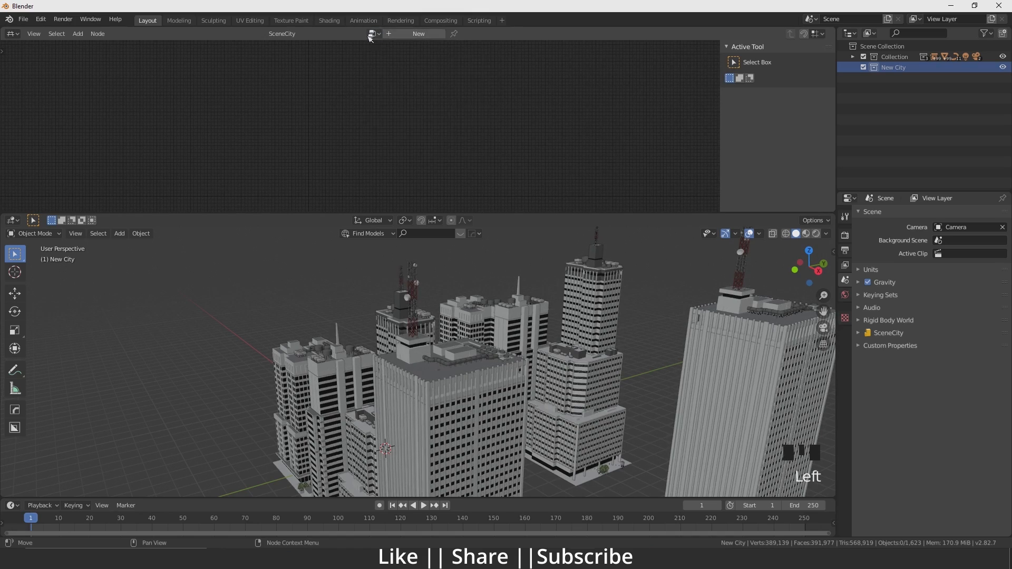
Append SceneCity's preset city graphs and load the Grid city node tree
scroll(up, 3)
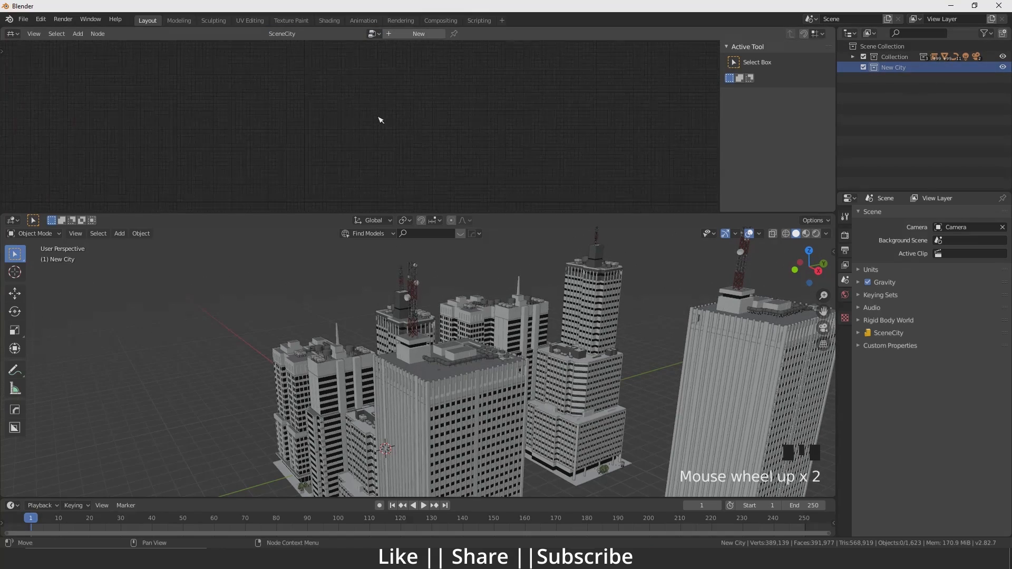
click(282, 33)
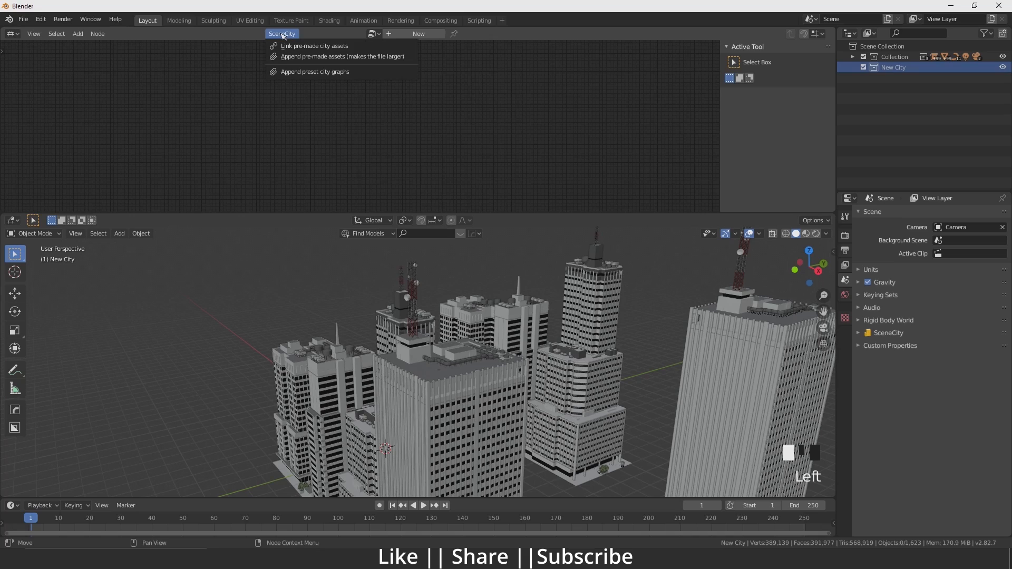
mouse_move(301, 78)
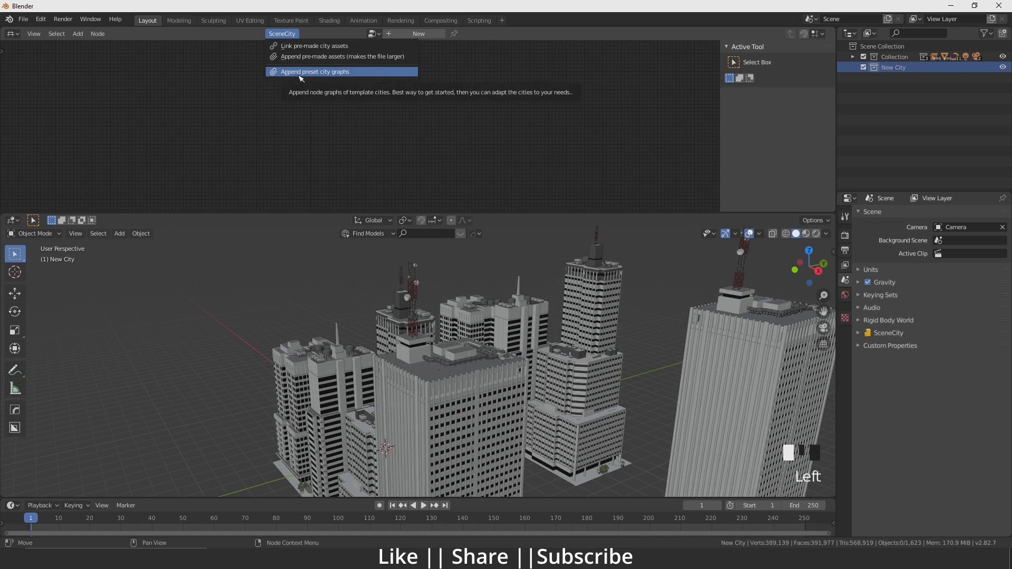
click(314, 71)
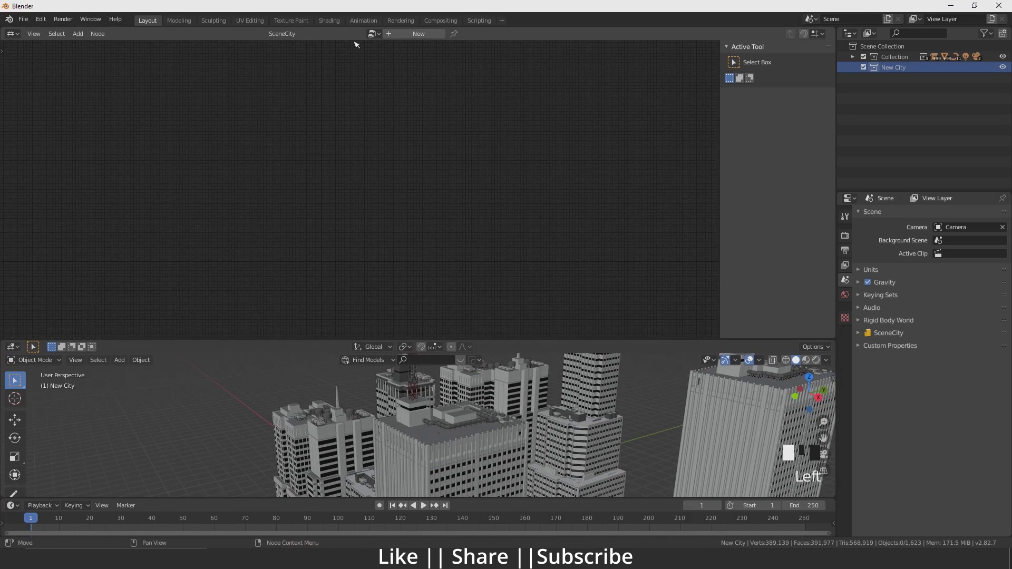
click(893, 67)
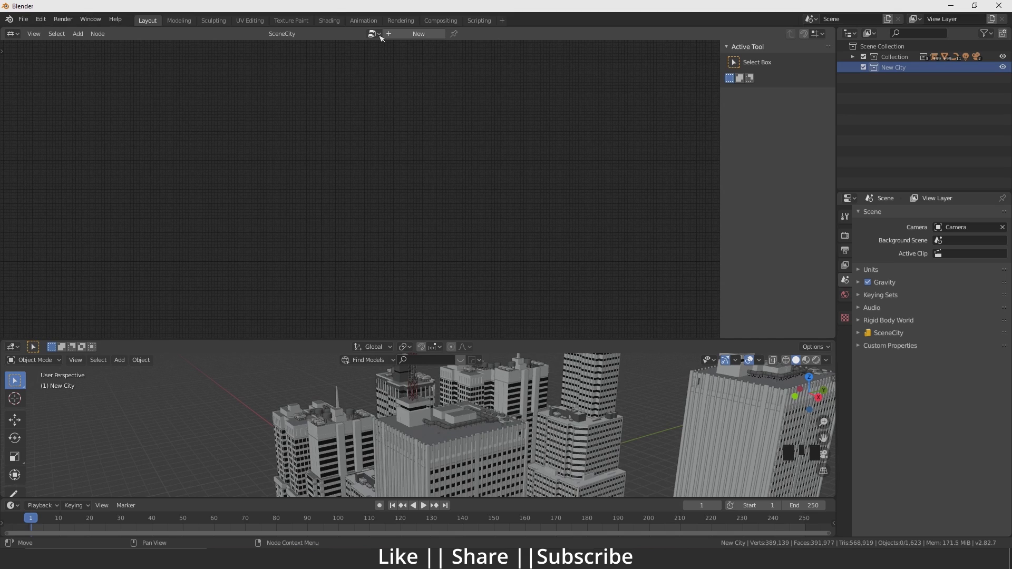
click(371, 34)
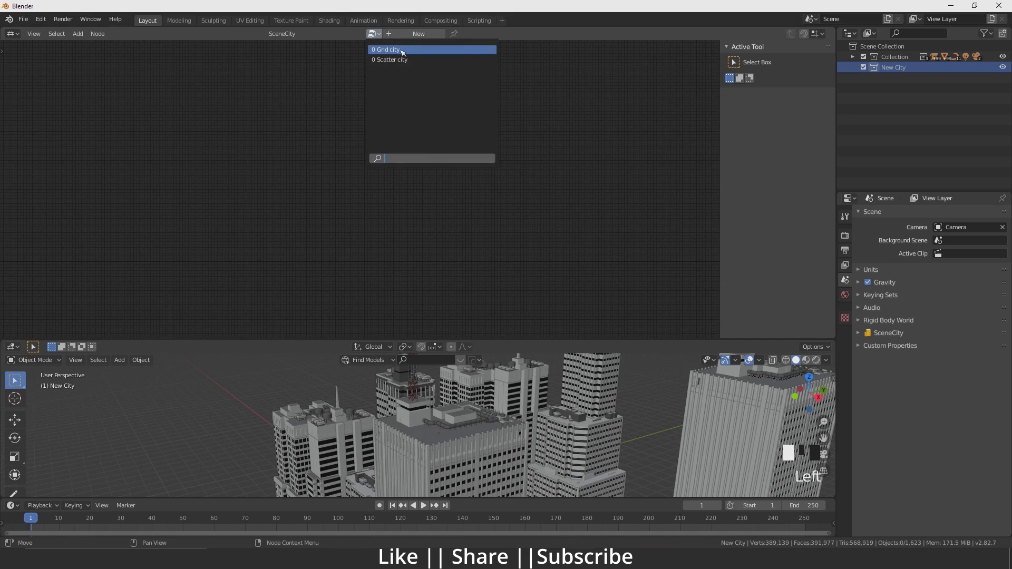
click(385, 49)
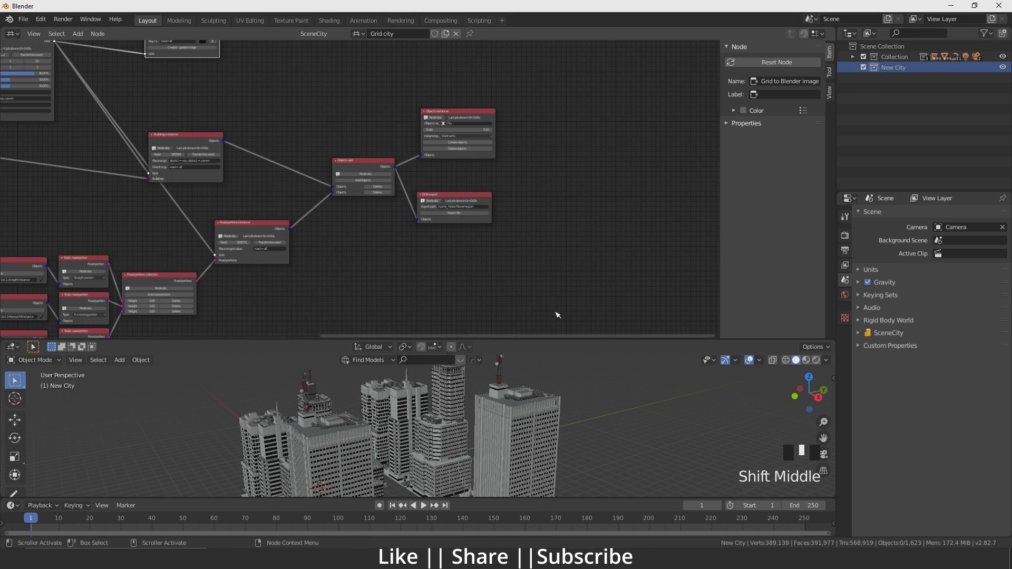
Delete SC low-poly city, the low-poly assets collection, and leftover low-poly objects
click(853, 56)
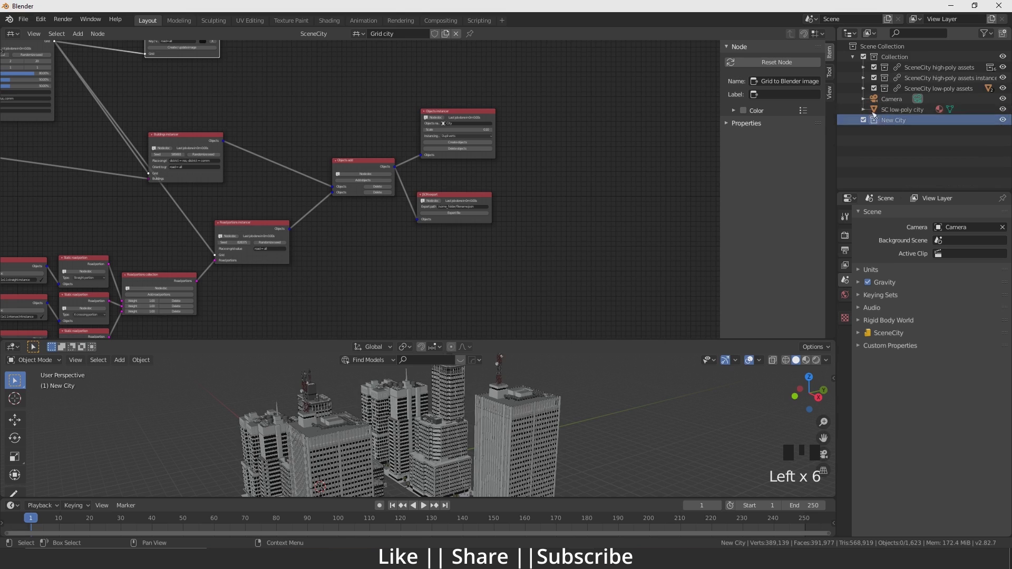
right_click(902, 109)
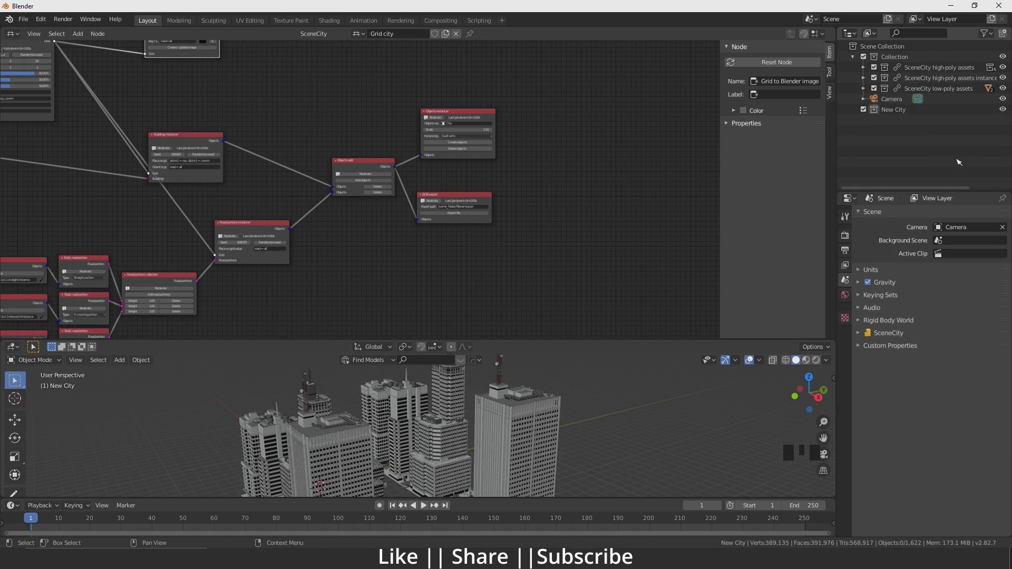
right_click(938, 88)
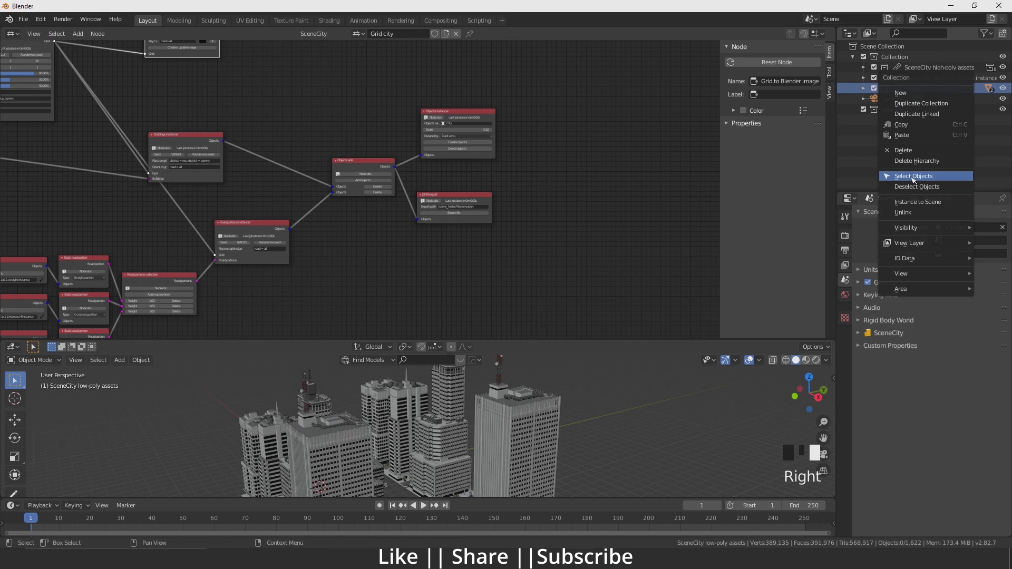
click(913, 175)
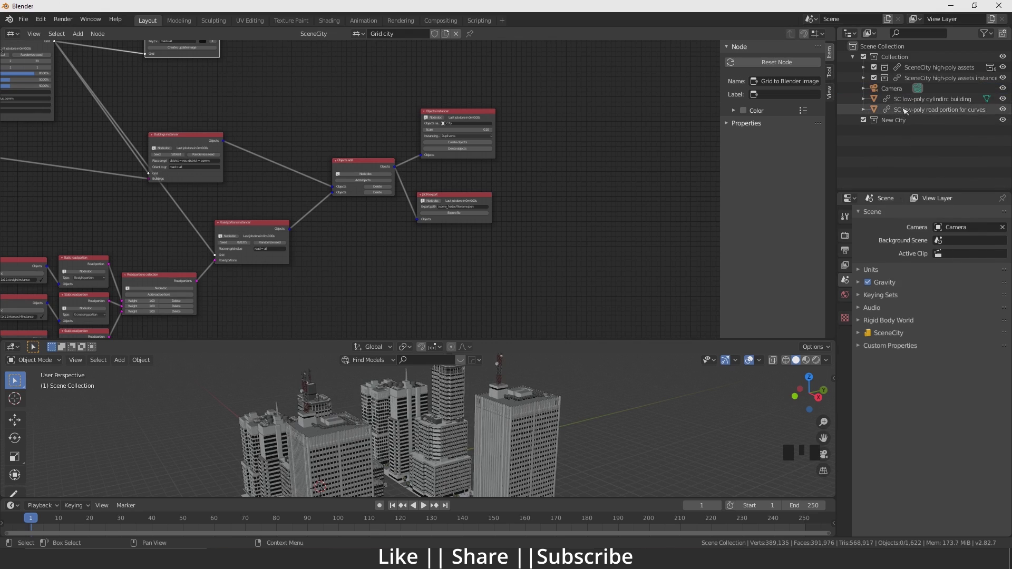
right_click(929, 99)
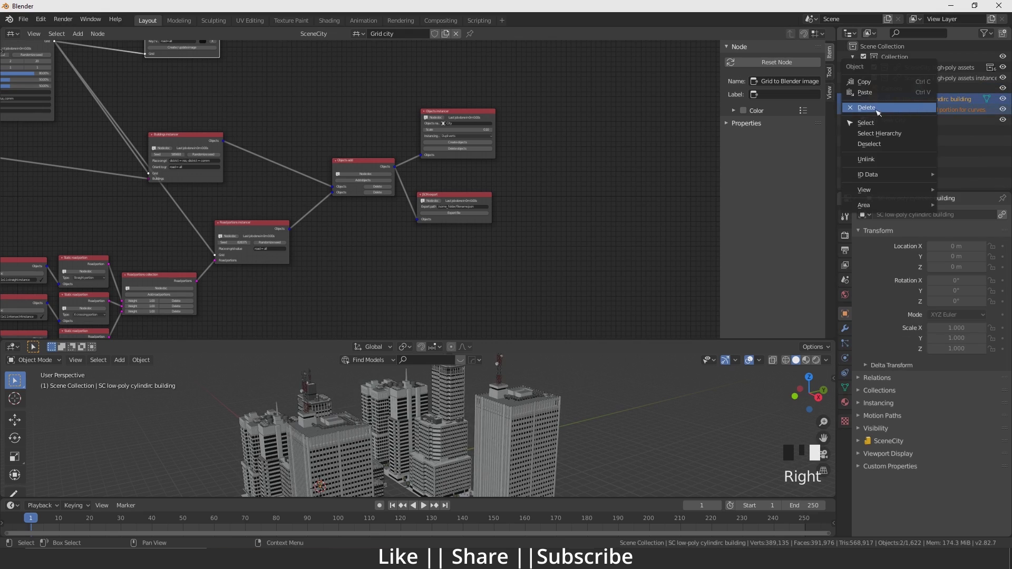
click(865, 108)
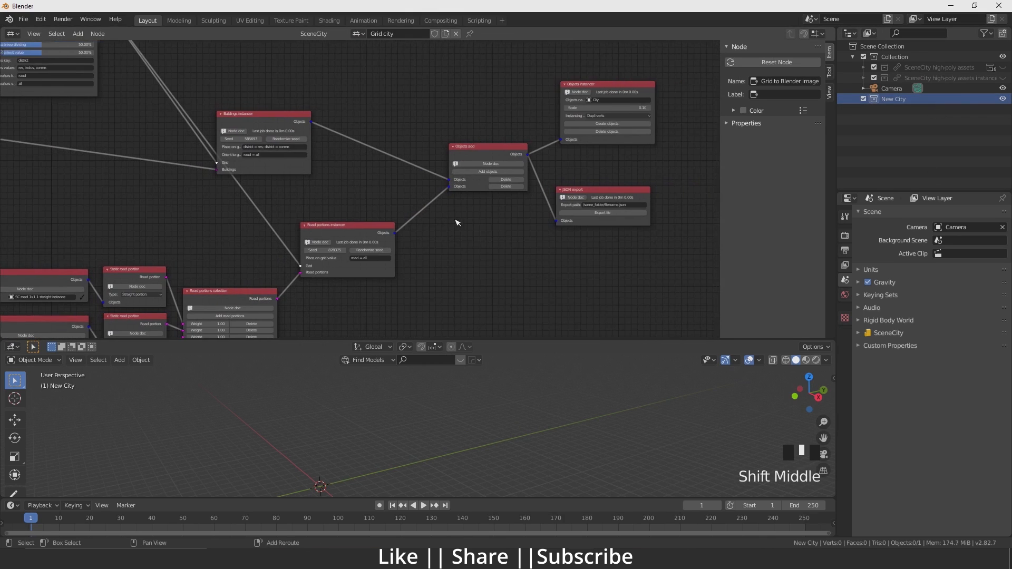
Use the Objects instancer node's Create objects to build the City under New City
drag(456, 222, 575, 181)
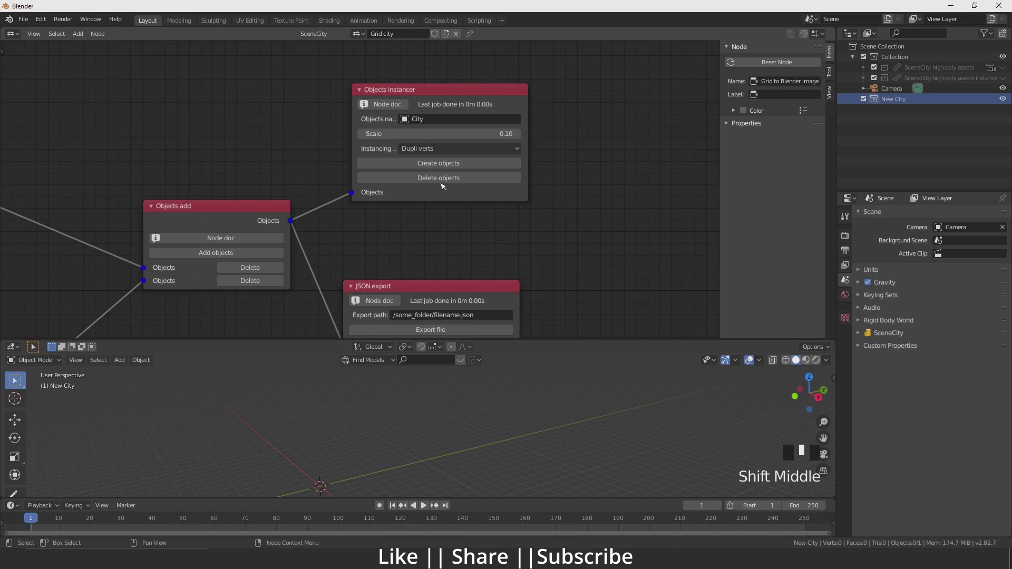
mouse_move(447, 164)
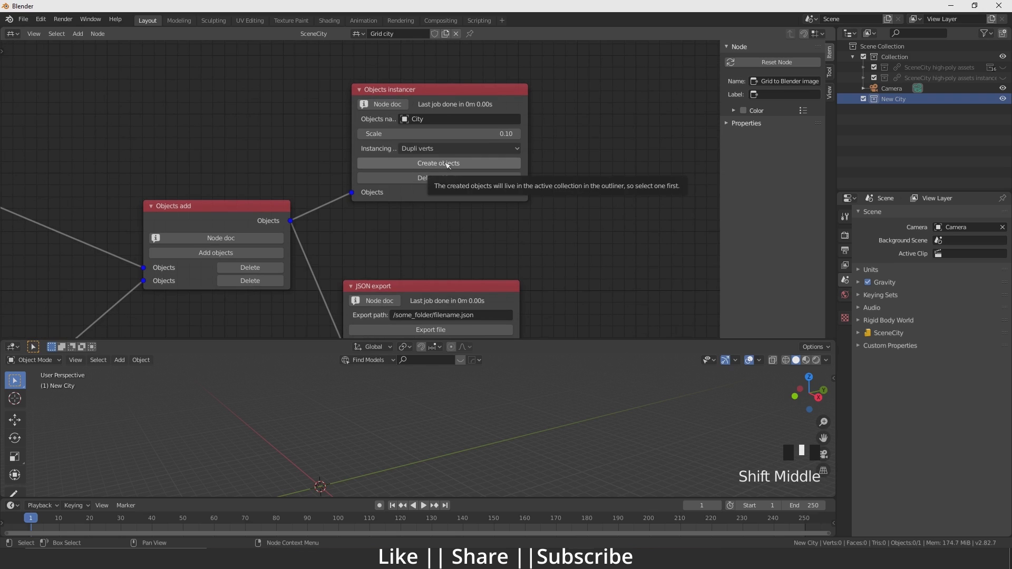
click(438, 162)
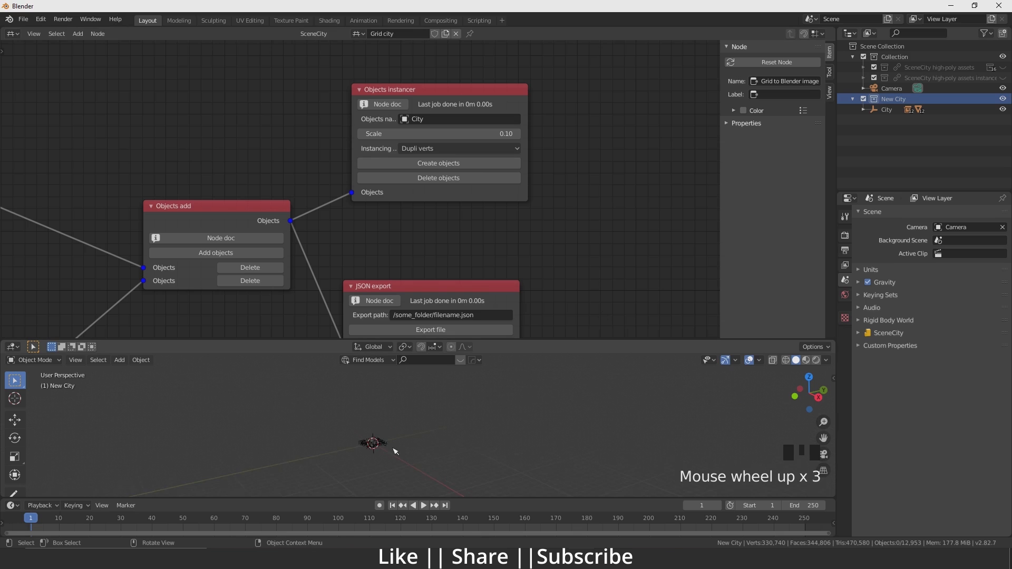
scroll(up, 3)
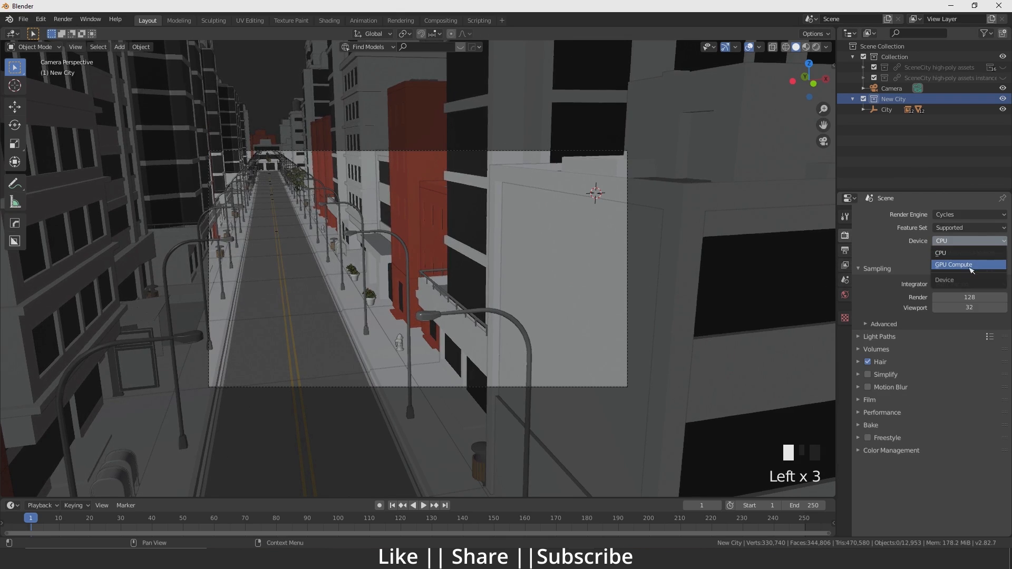
Set the Cycles device to GPU Compute and enable the world's Abandoned Church HDRI
click(952, 264)
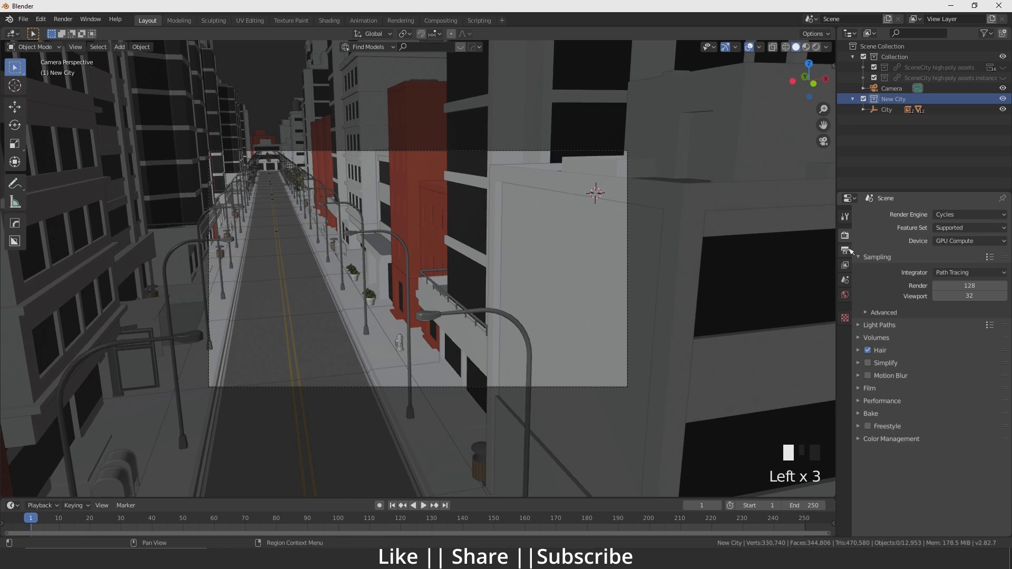
click(844, 265)
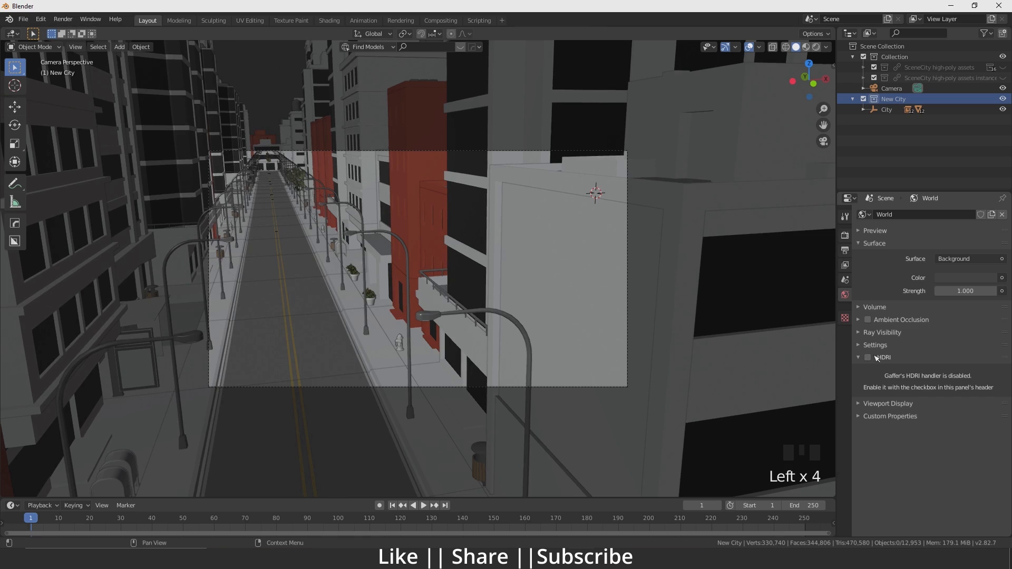
click(867, 357)
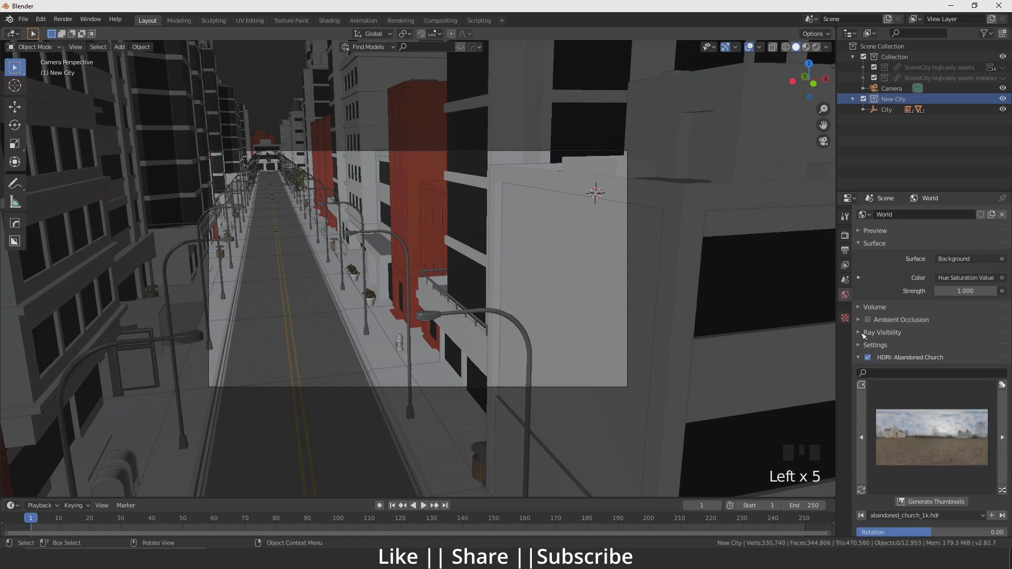
click(858, 332)
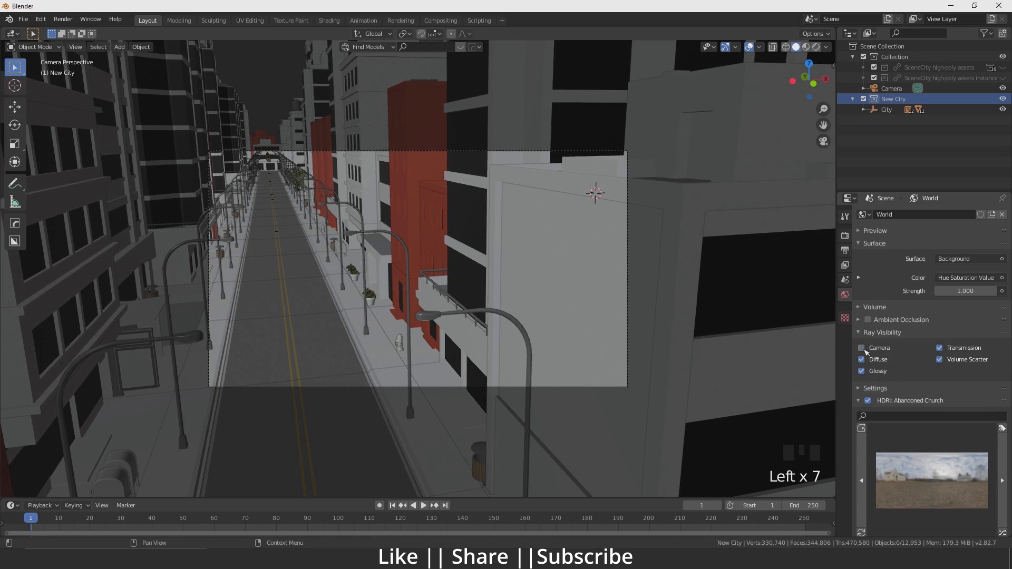